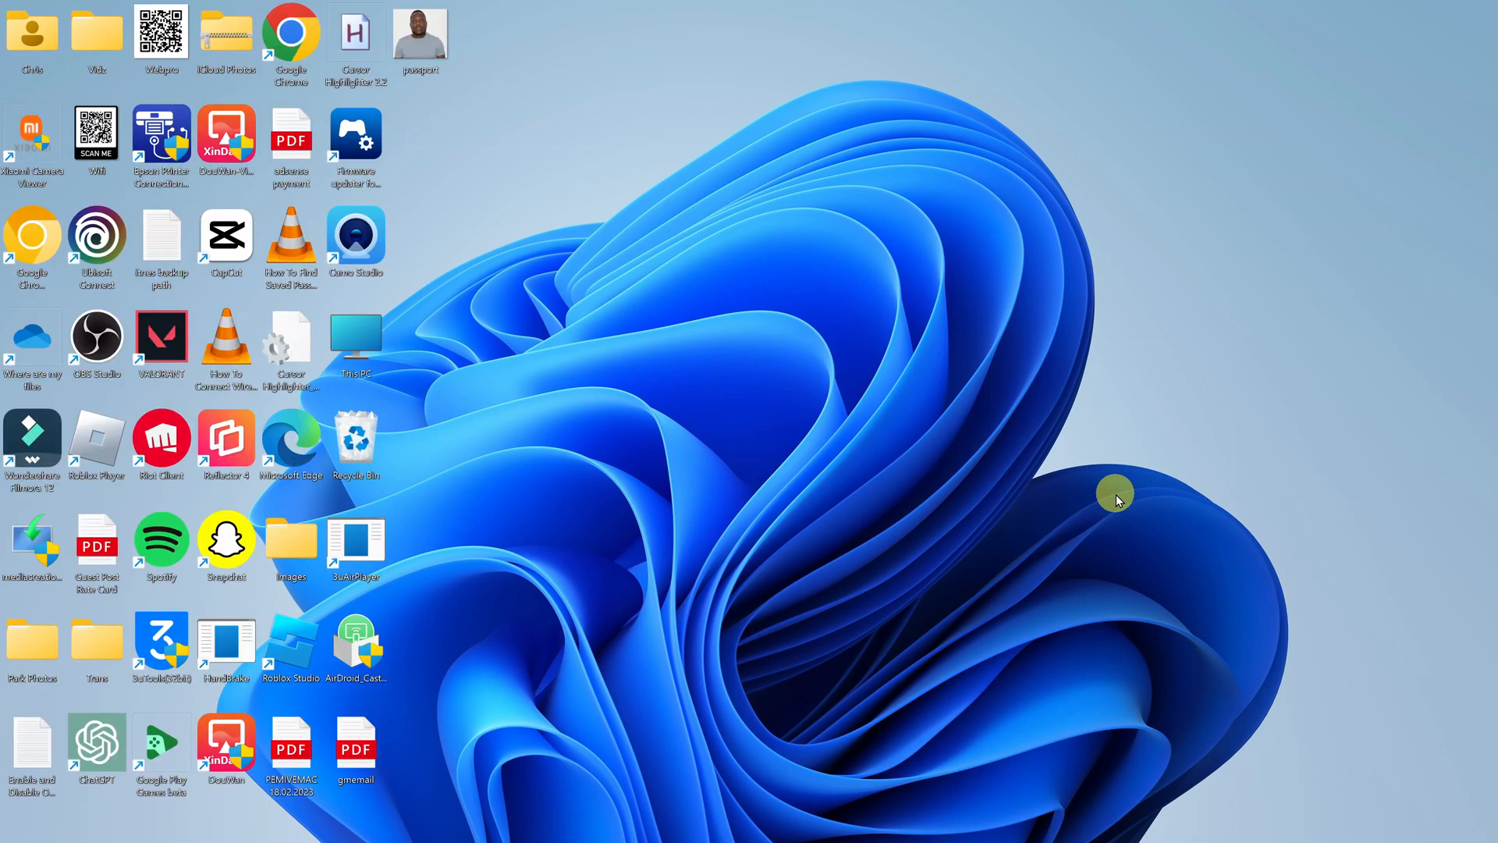
{"action": "mouse_move", "coordinate": [1119, 508]}
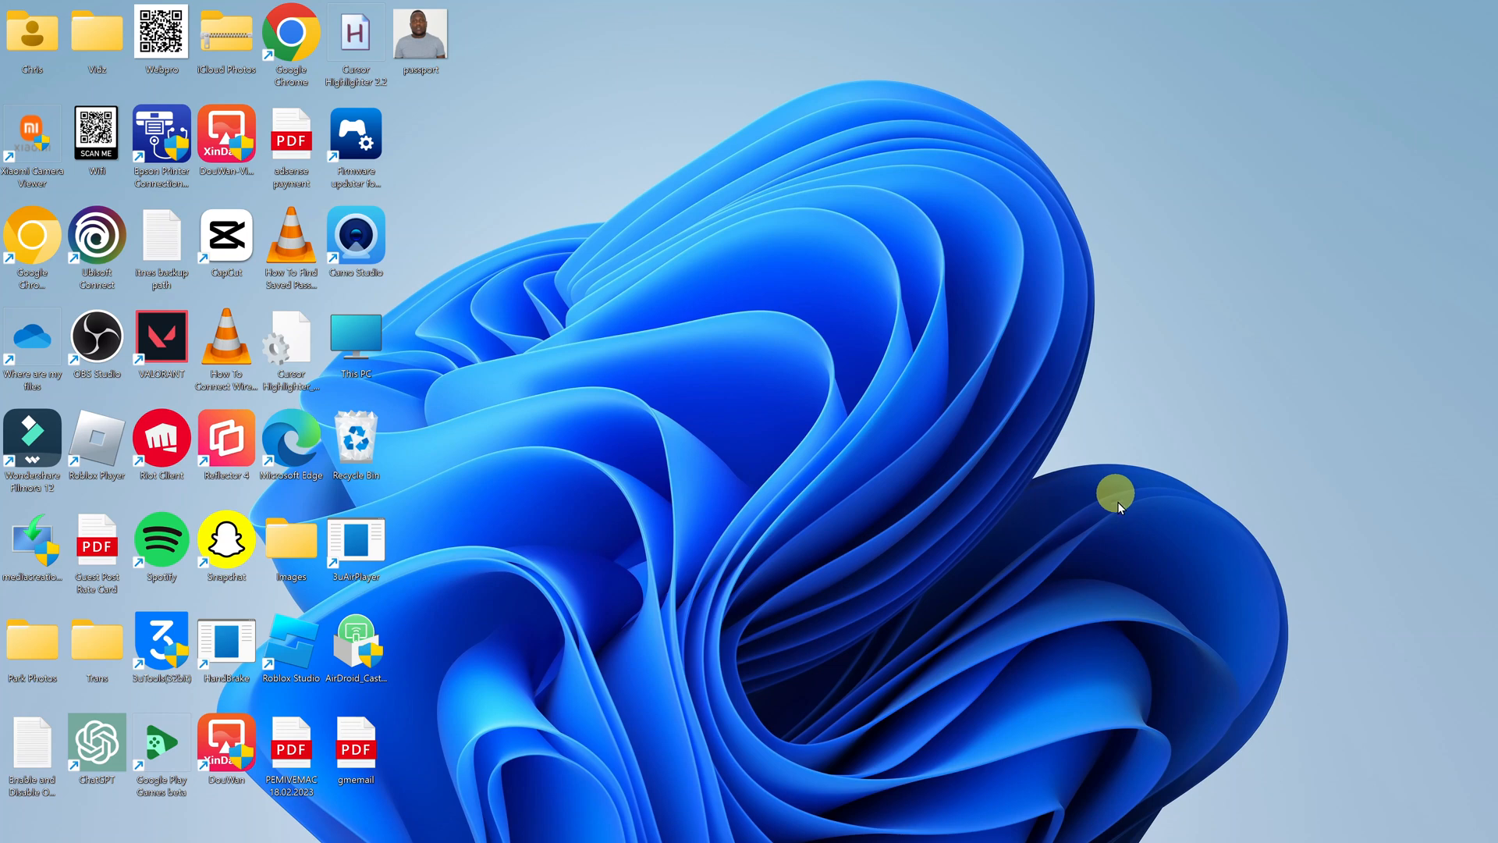
{"action": "mouse_move", "coordinate": [1300, 833]}
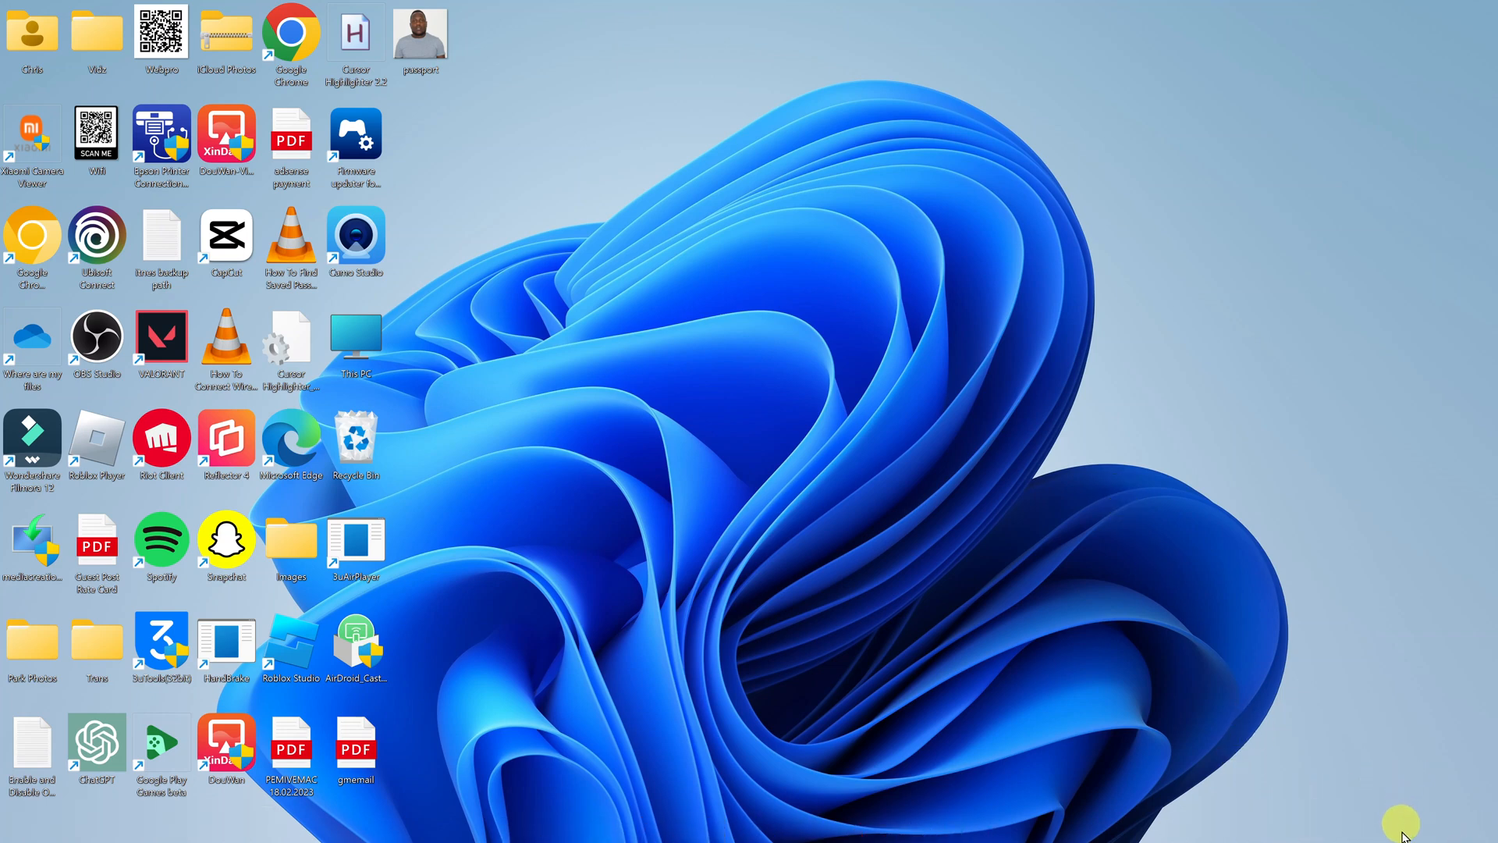
{"action": "mouse_move", "coordinate": [1409, 824]}
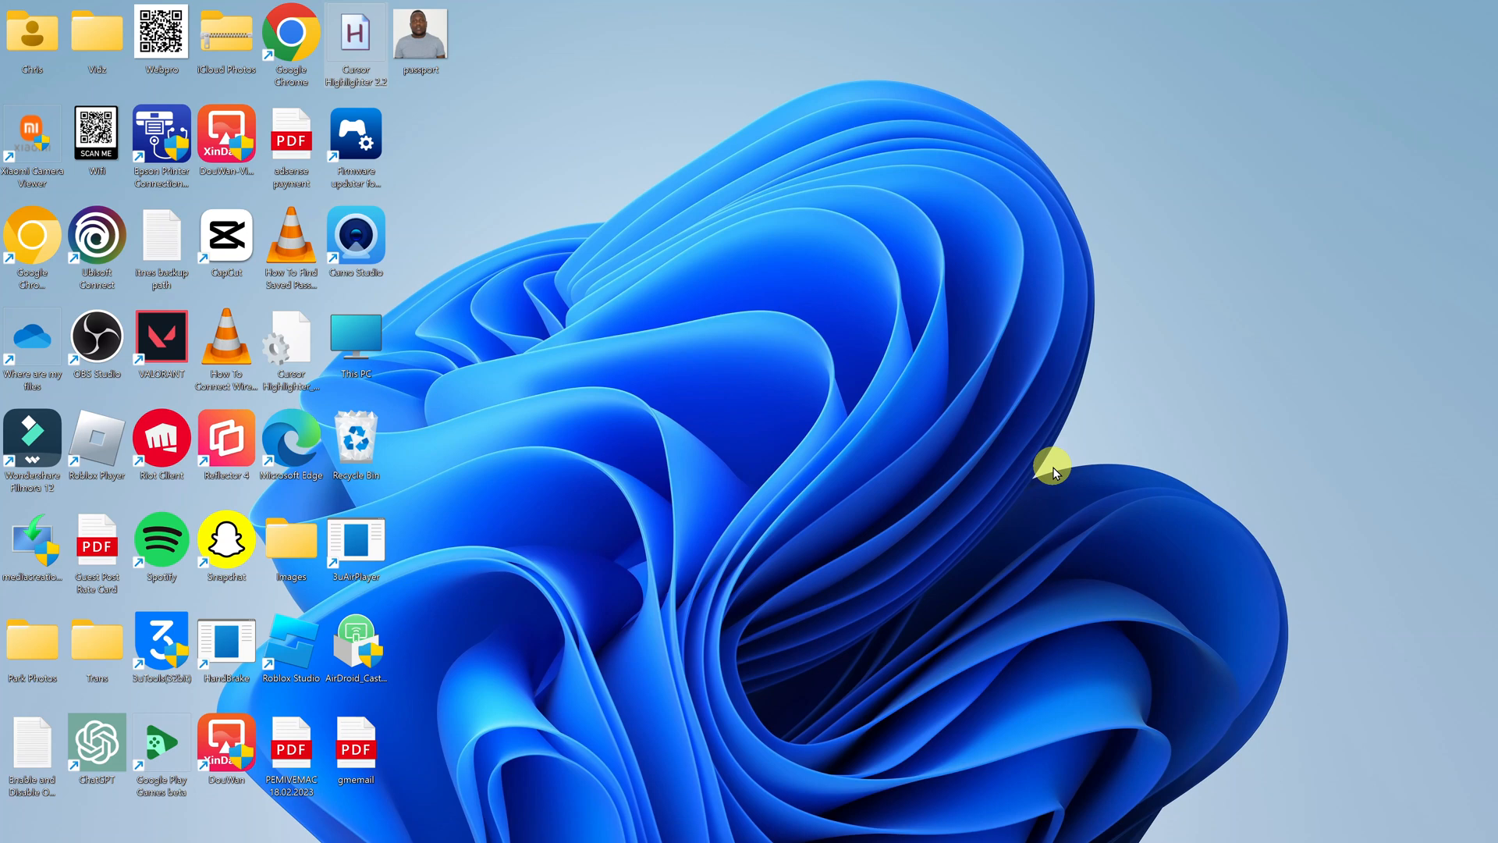
{"action": "mouse_move", "coordinate": [981, 593]}
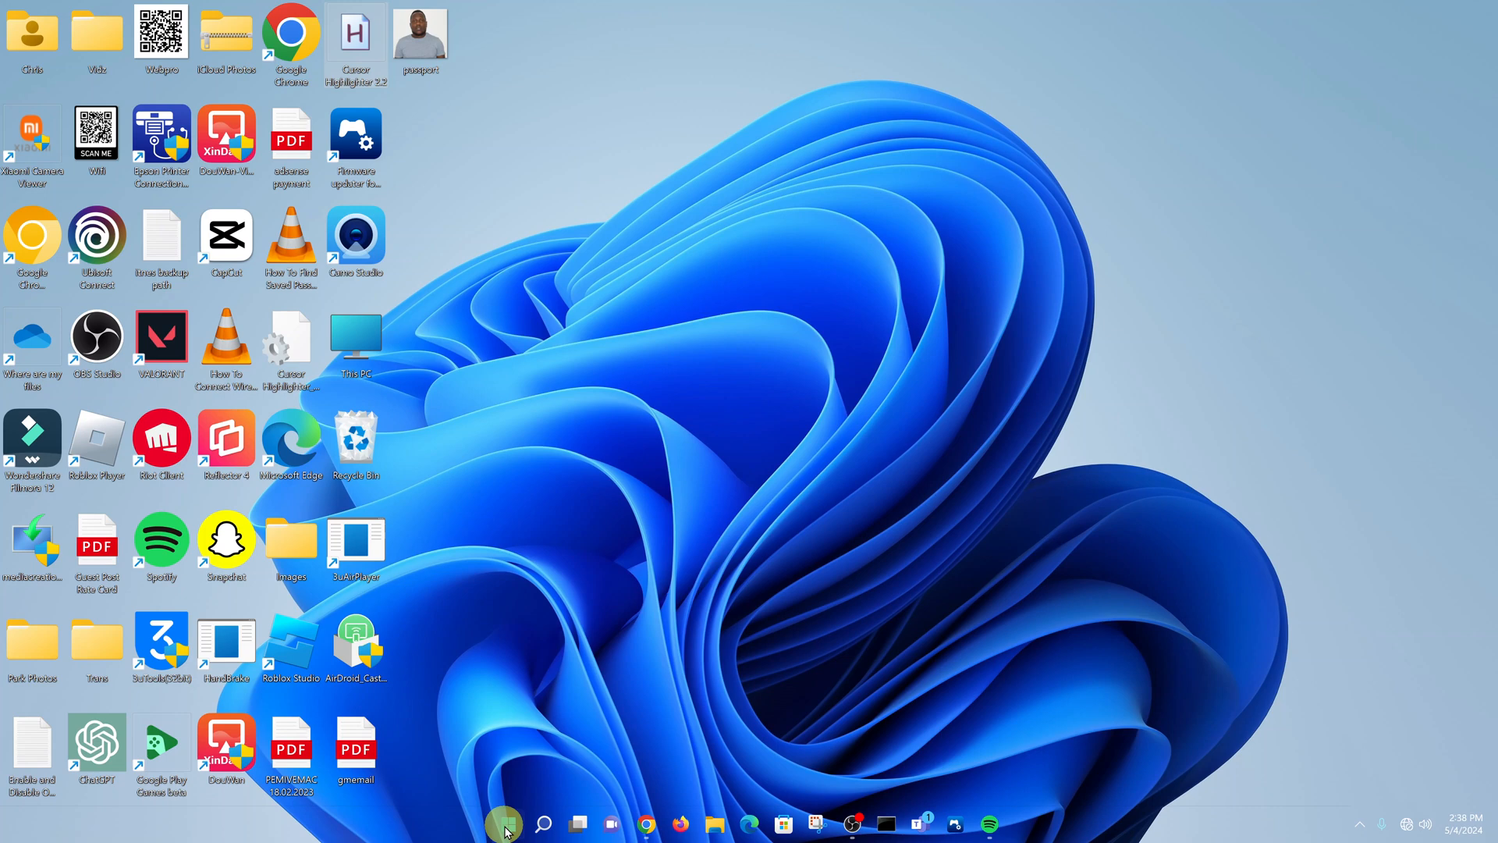
Search for 'control' from Start to launch Control Panel.
{"action": "left_click", "coordinate": [509, 822]}
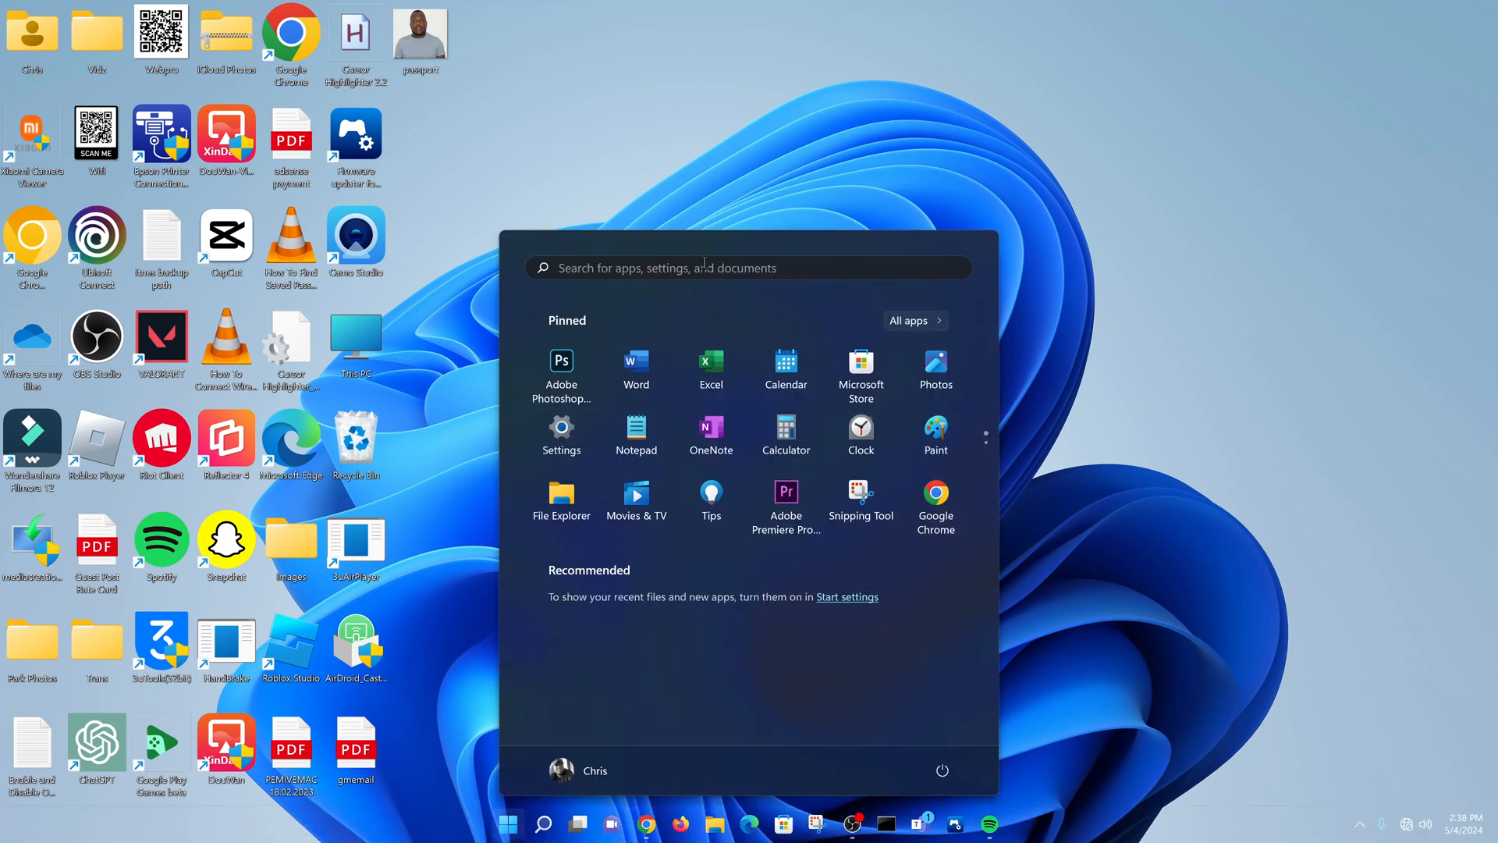
{"action": "type", "text": "control"}
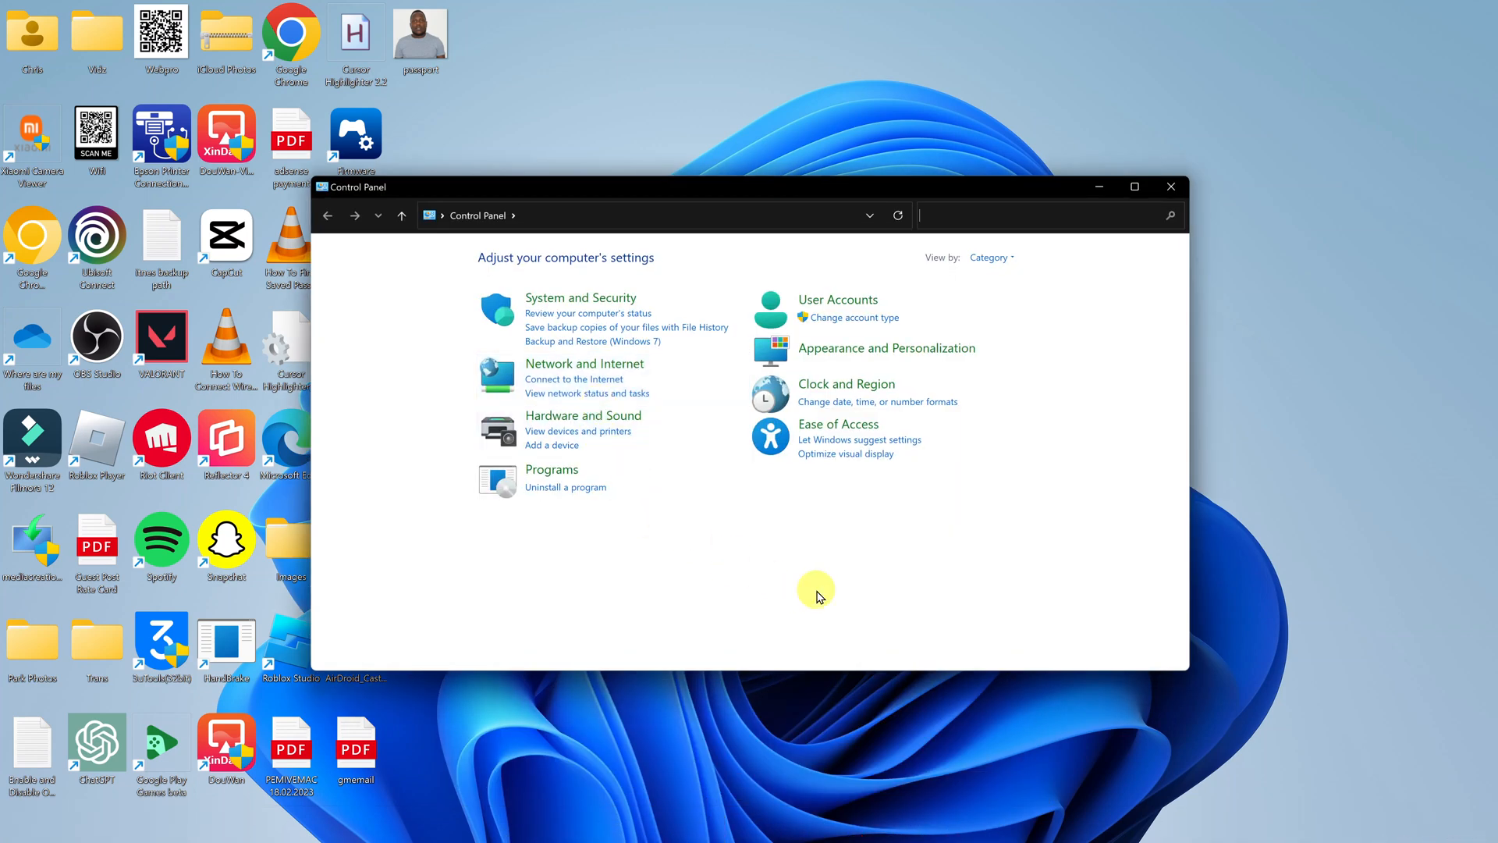
{"action": "mouse_move", "coordinate": [536, 368]}
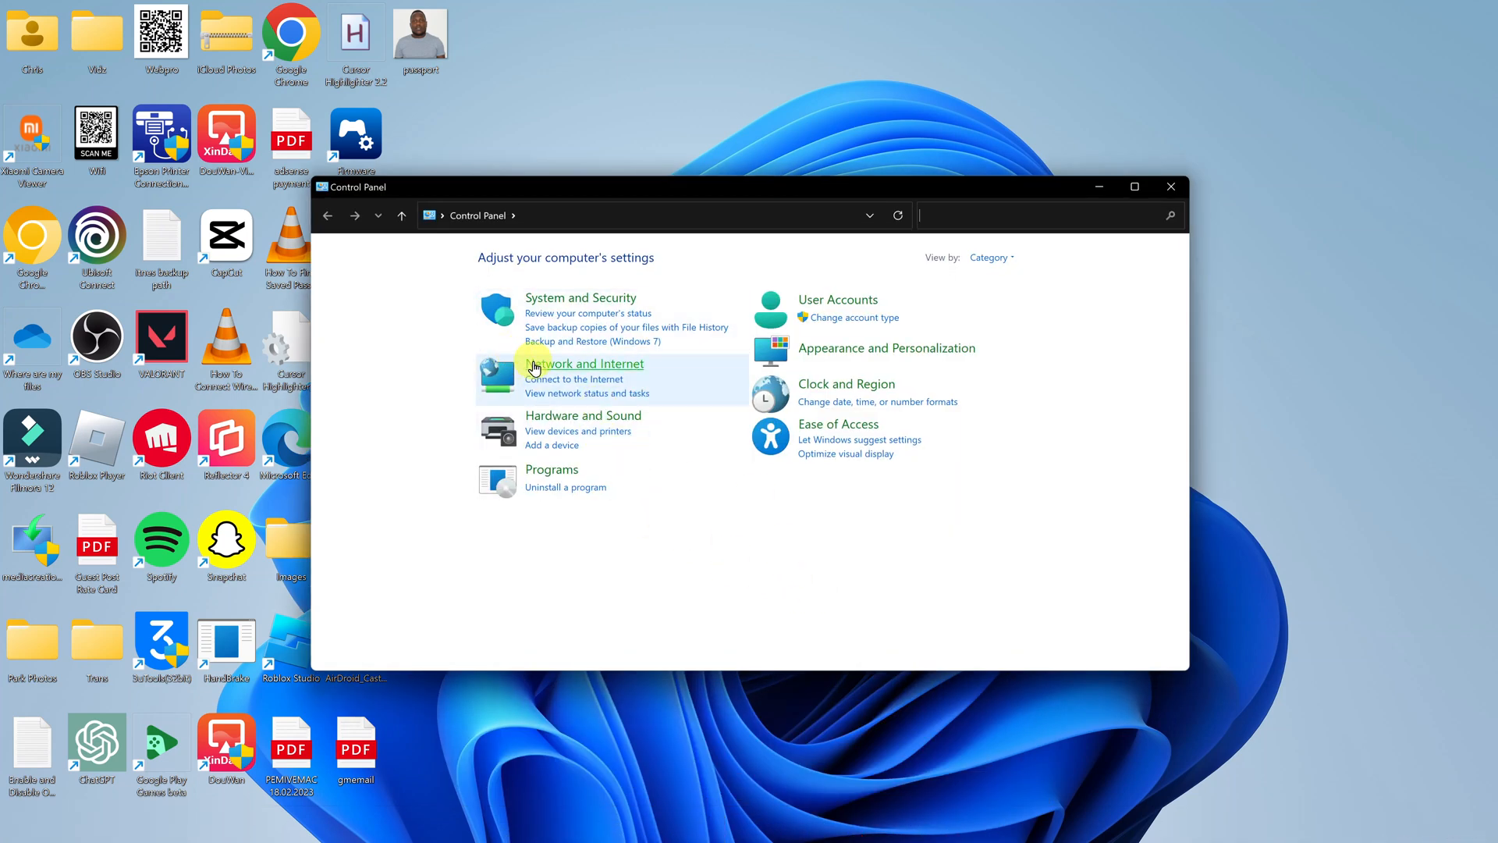
Go through Network and Internet to reach the Network and Sharing Center.
{"action": "left_click", "coordinate": [583, 364]}
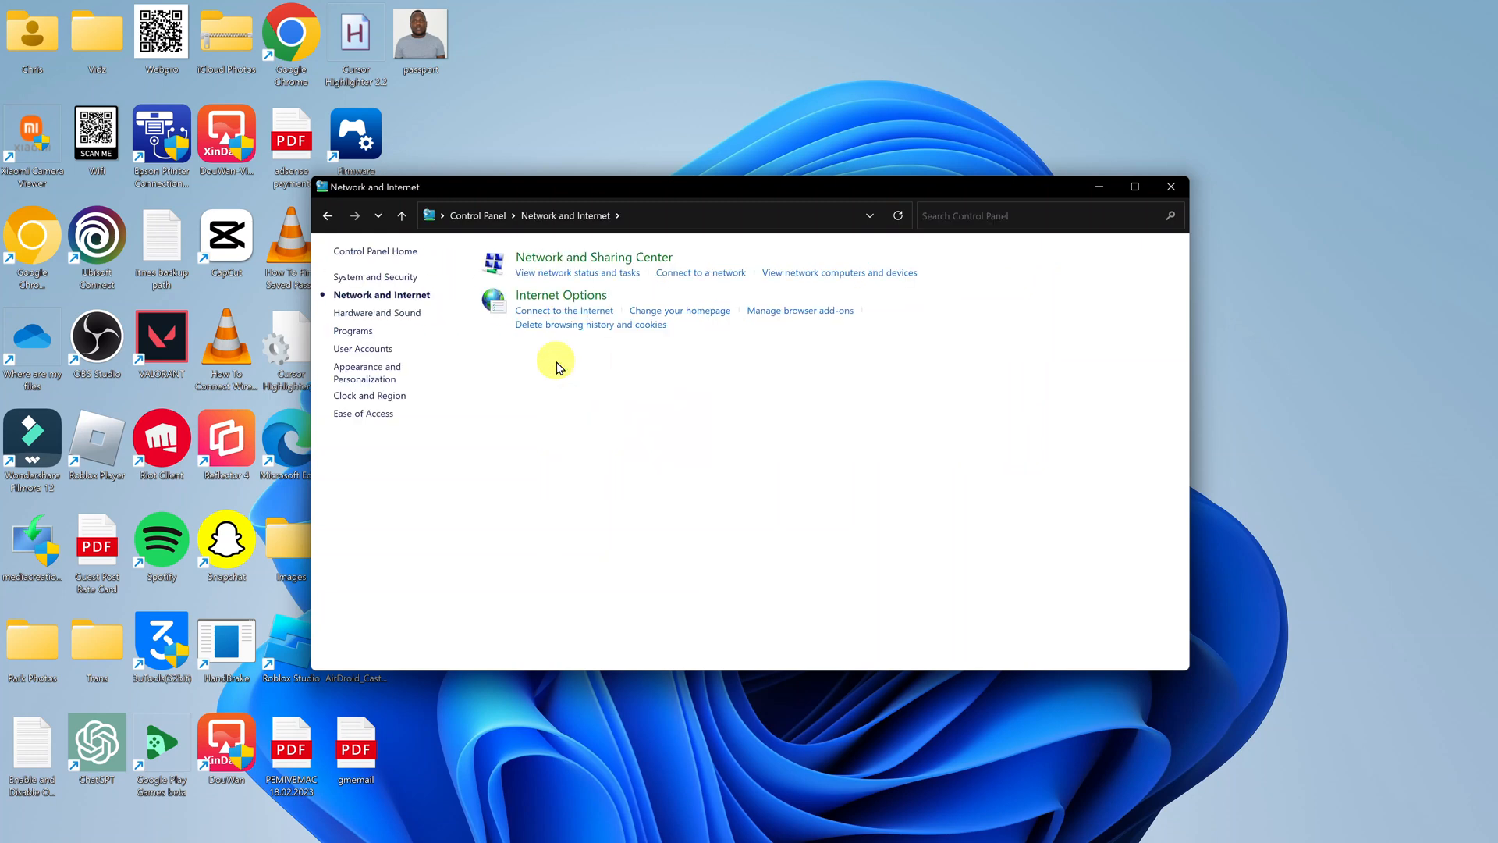
{"action": "mouse_move", "coordinate": [571, 266]}
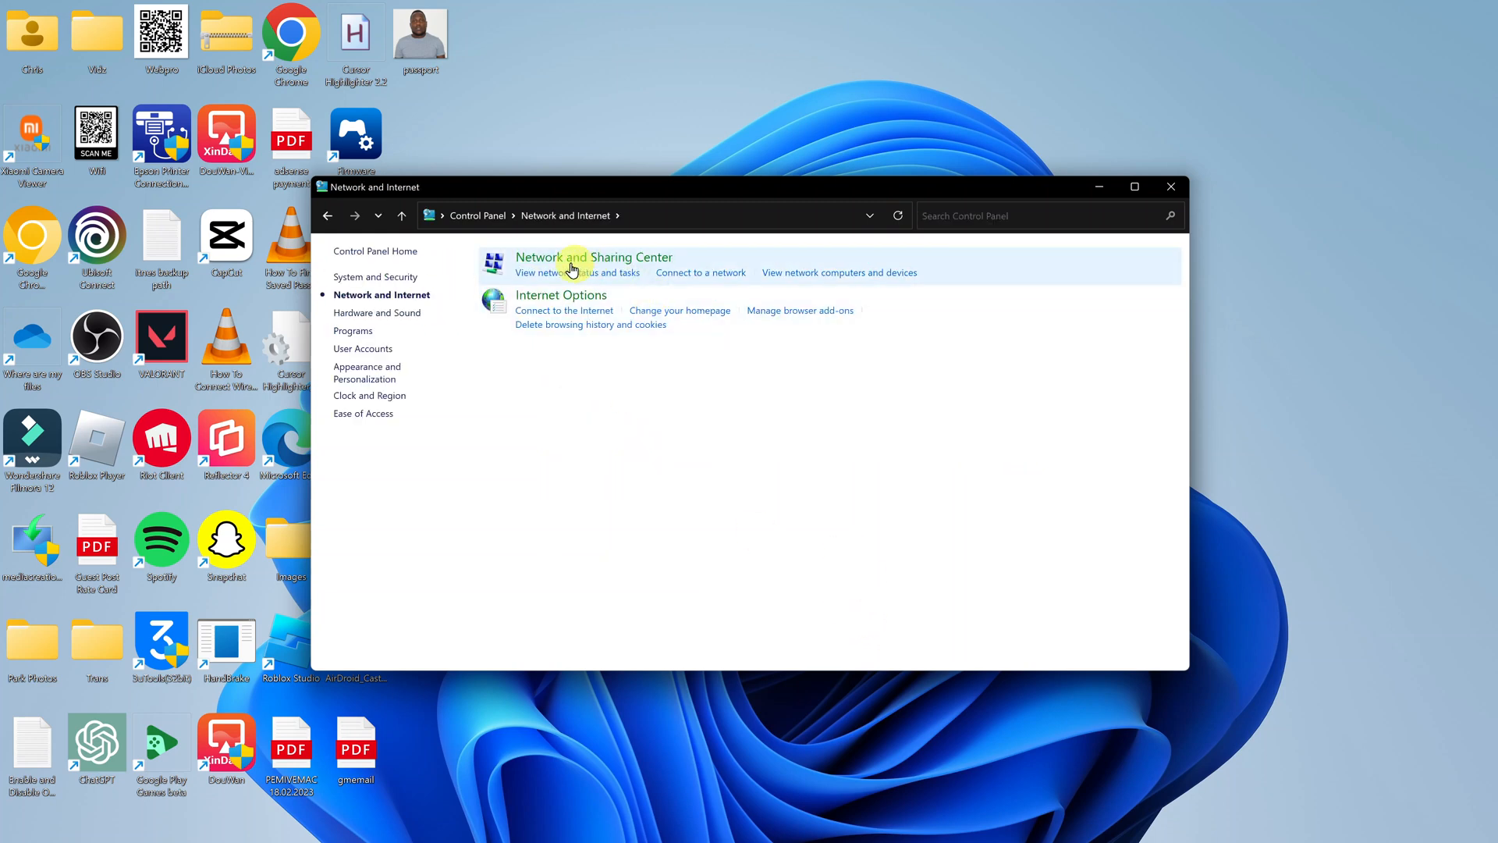
{"action": "mouse_move", "coordinate": [593, 258]}
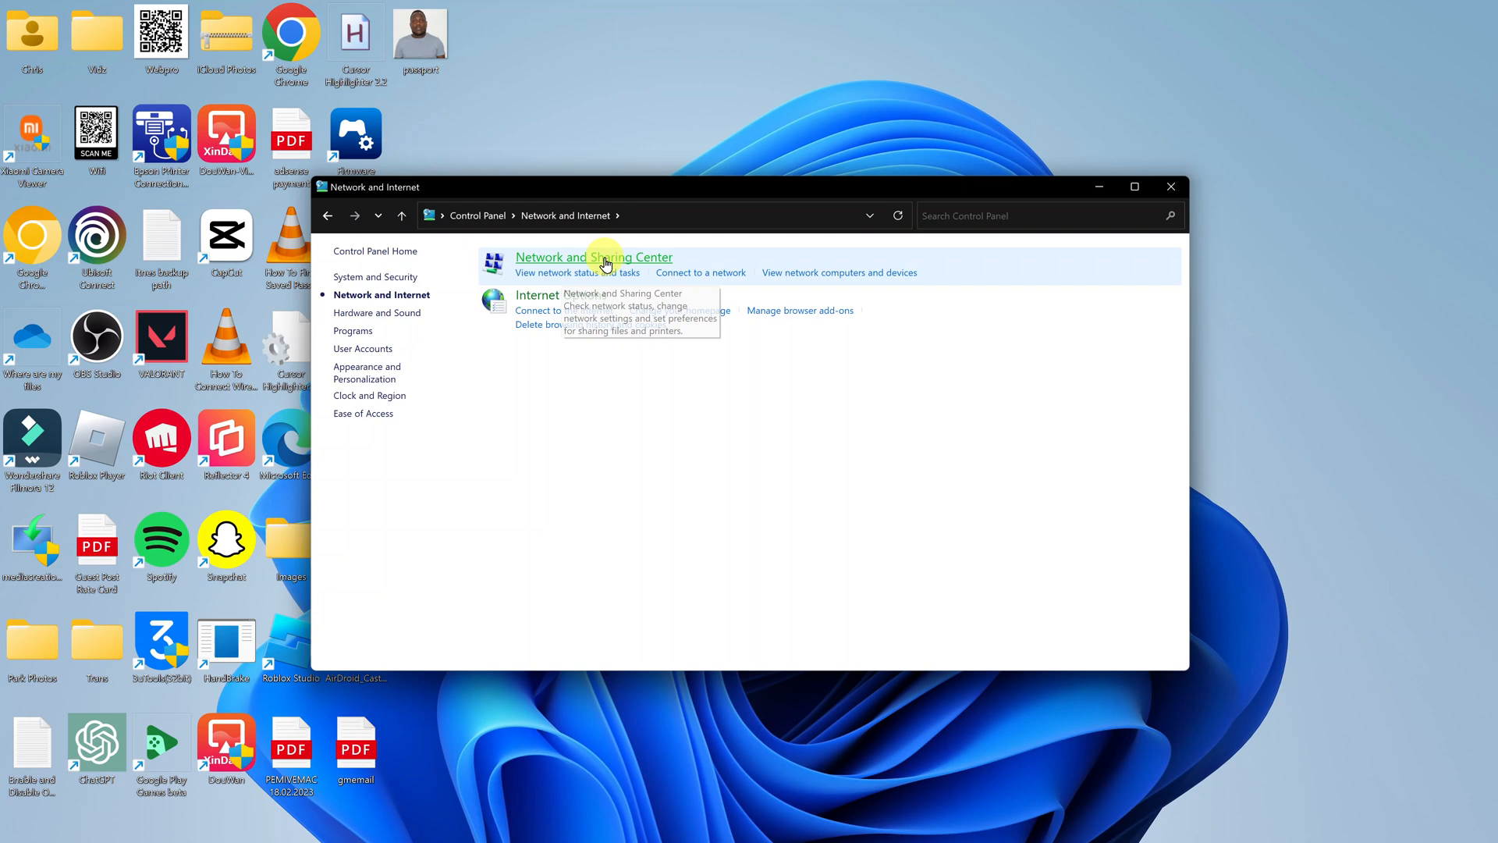
{"action": "left_click", "coordinate": [593, 257]}
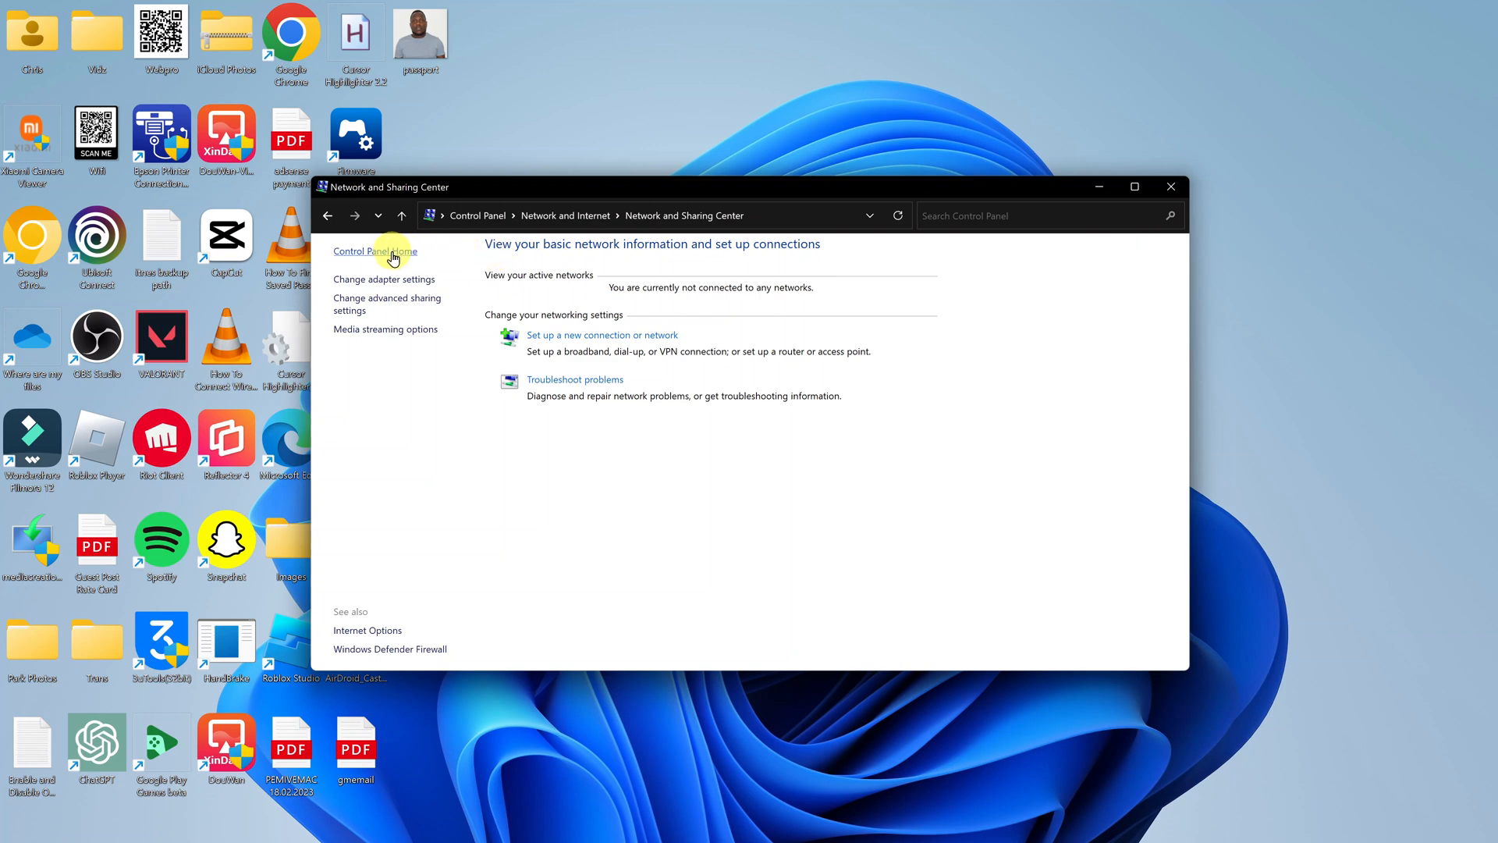
{"action": "mouse_move", "coordinate": [387, 279]}
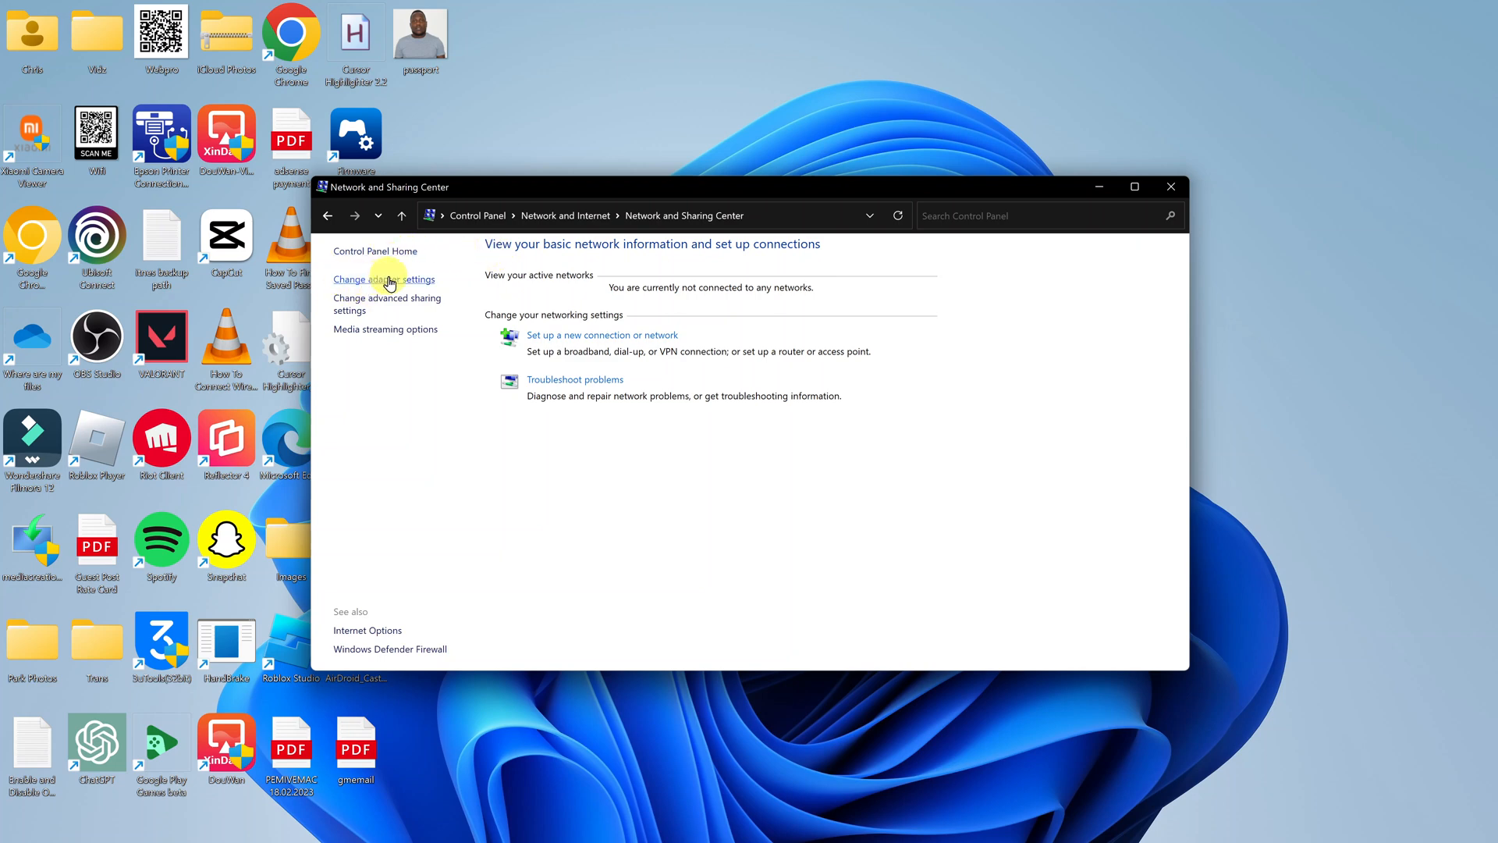
Enable the disabled Ethernet adapter in the Network Connections list.
{"action": "left_click", "coordinate": [384, 279]}
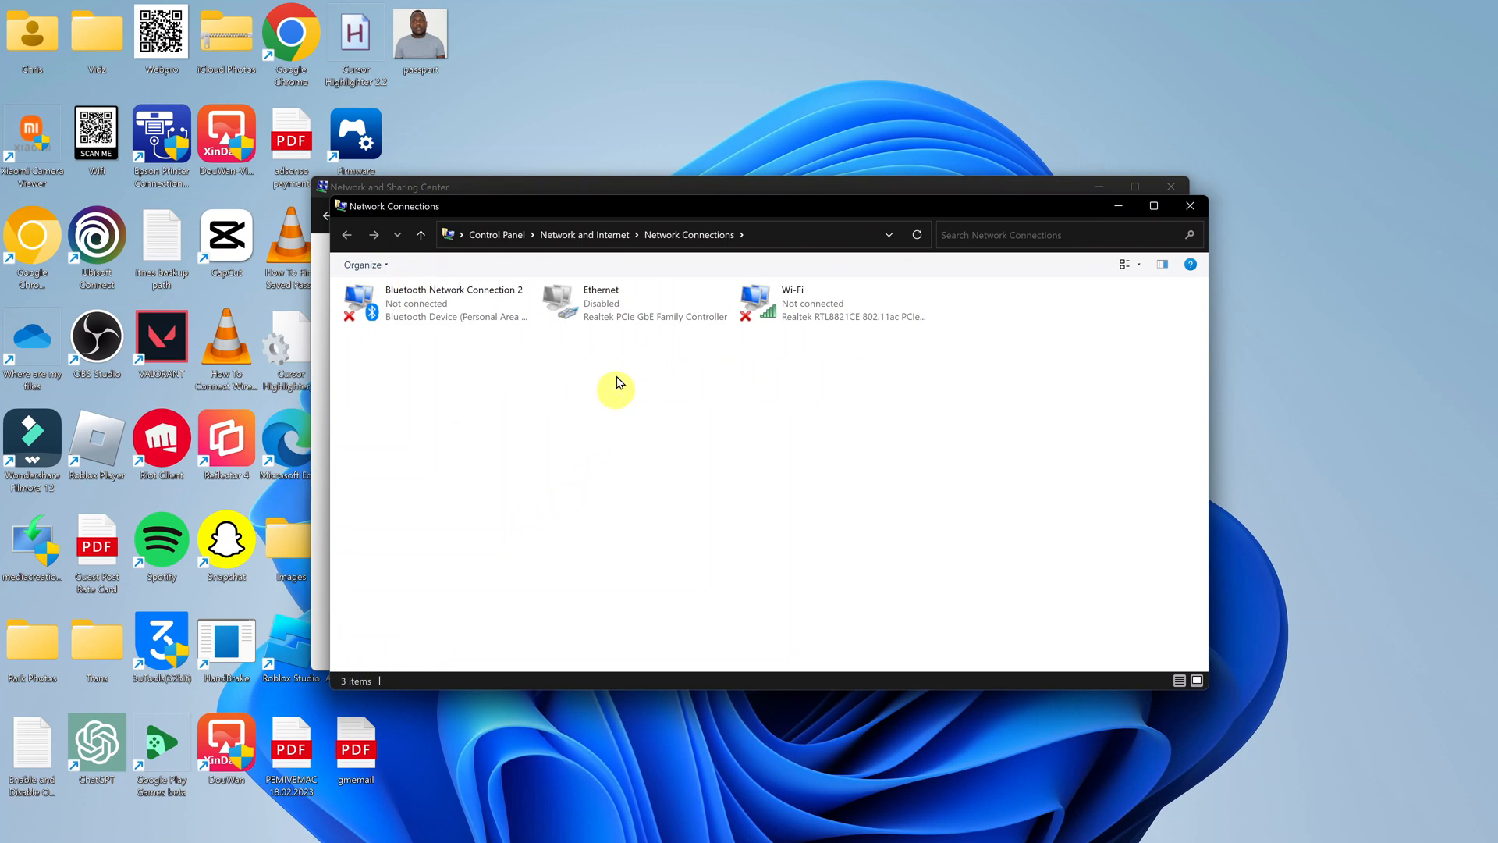
{"action": "mouse_move", "coordinate": [640, 301]}
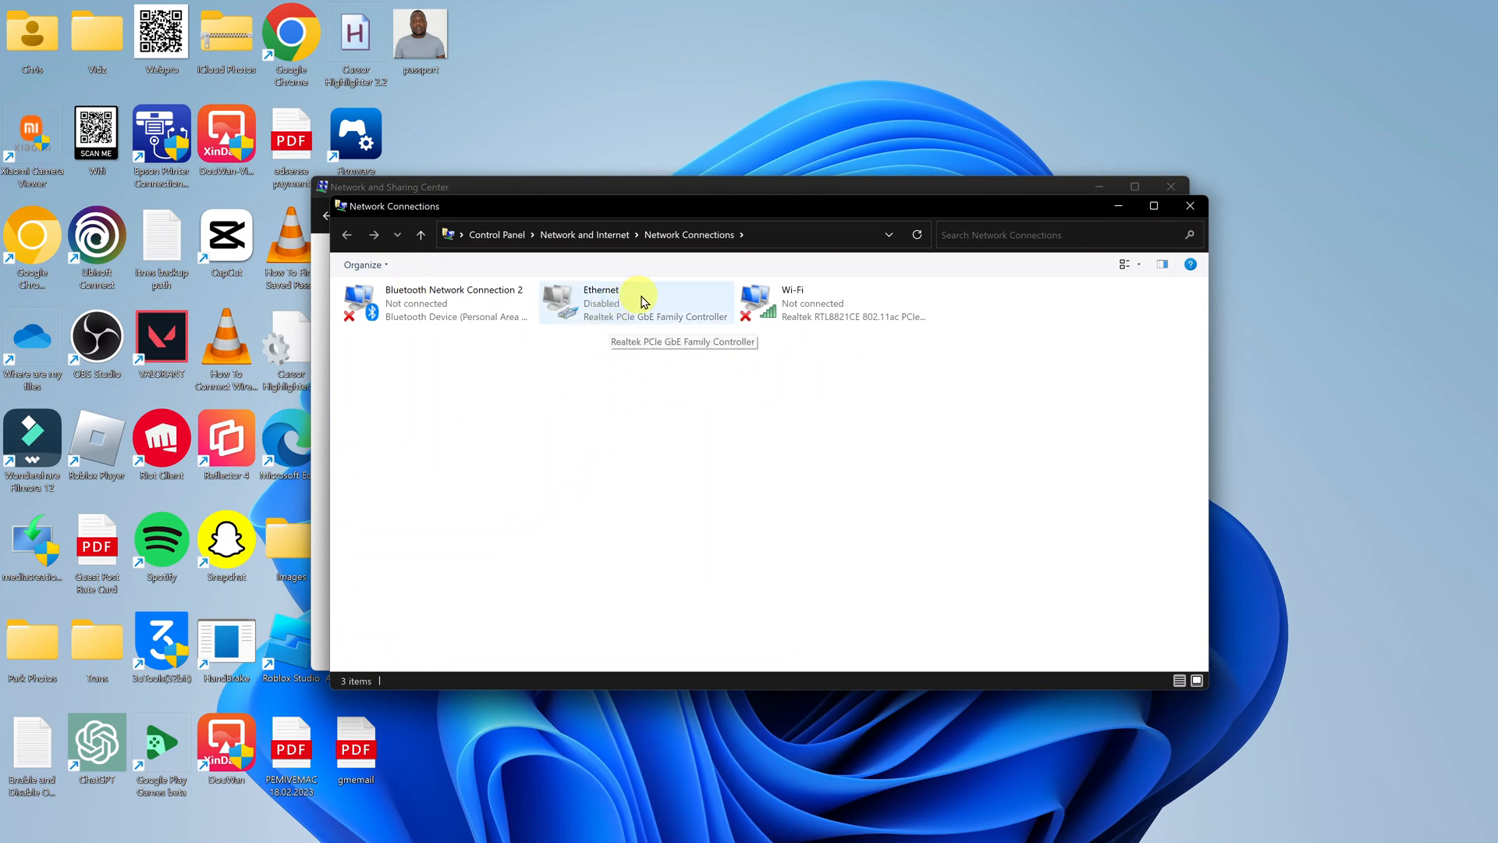
{"action": "left_click", "coordinate": [635, 303]}
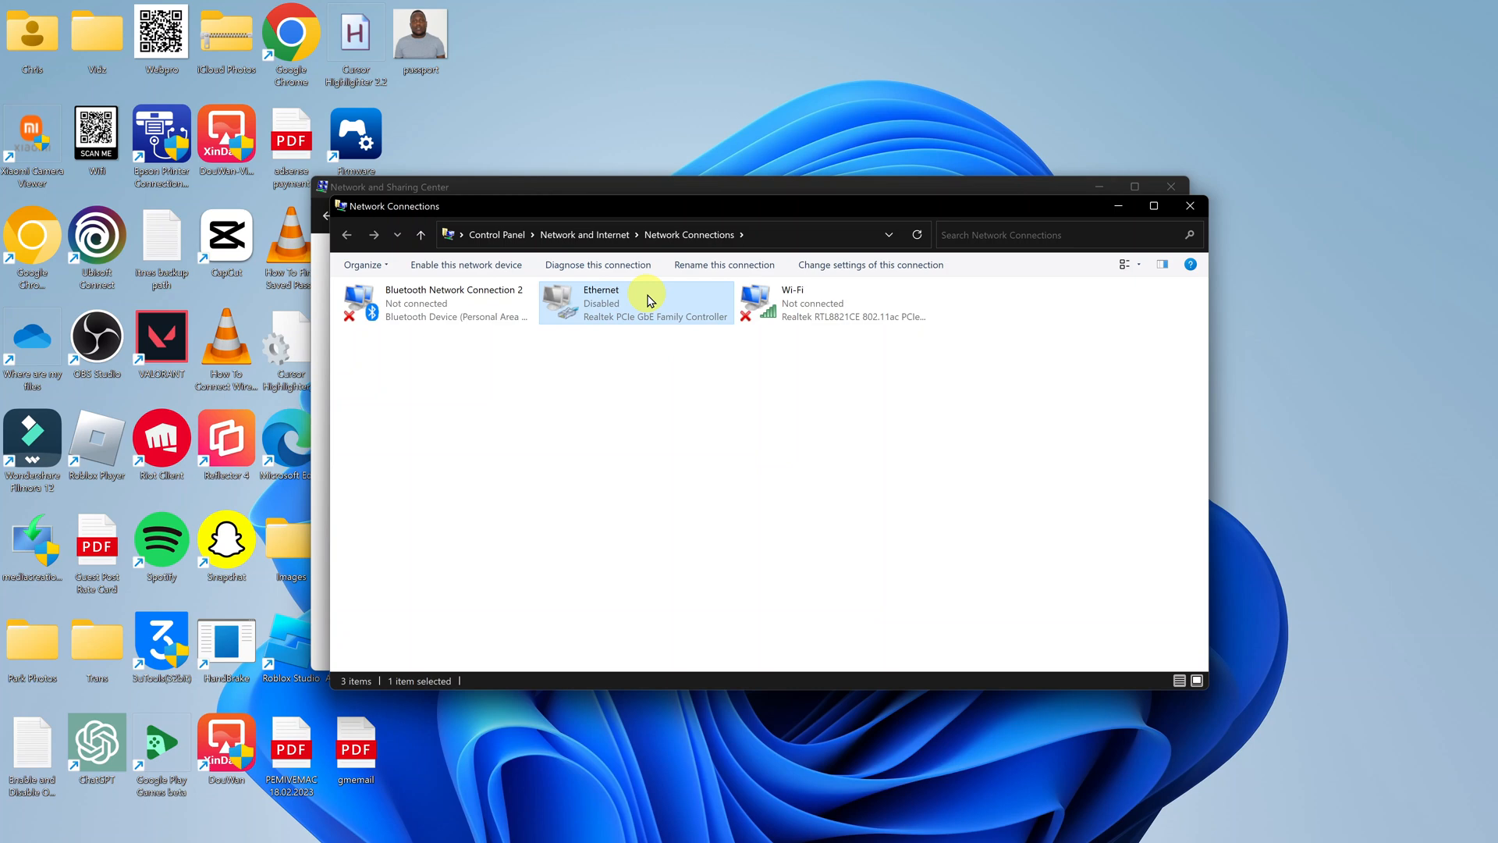
{"action": "right_click", "coordinate": [635, 301]}
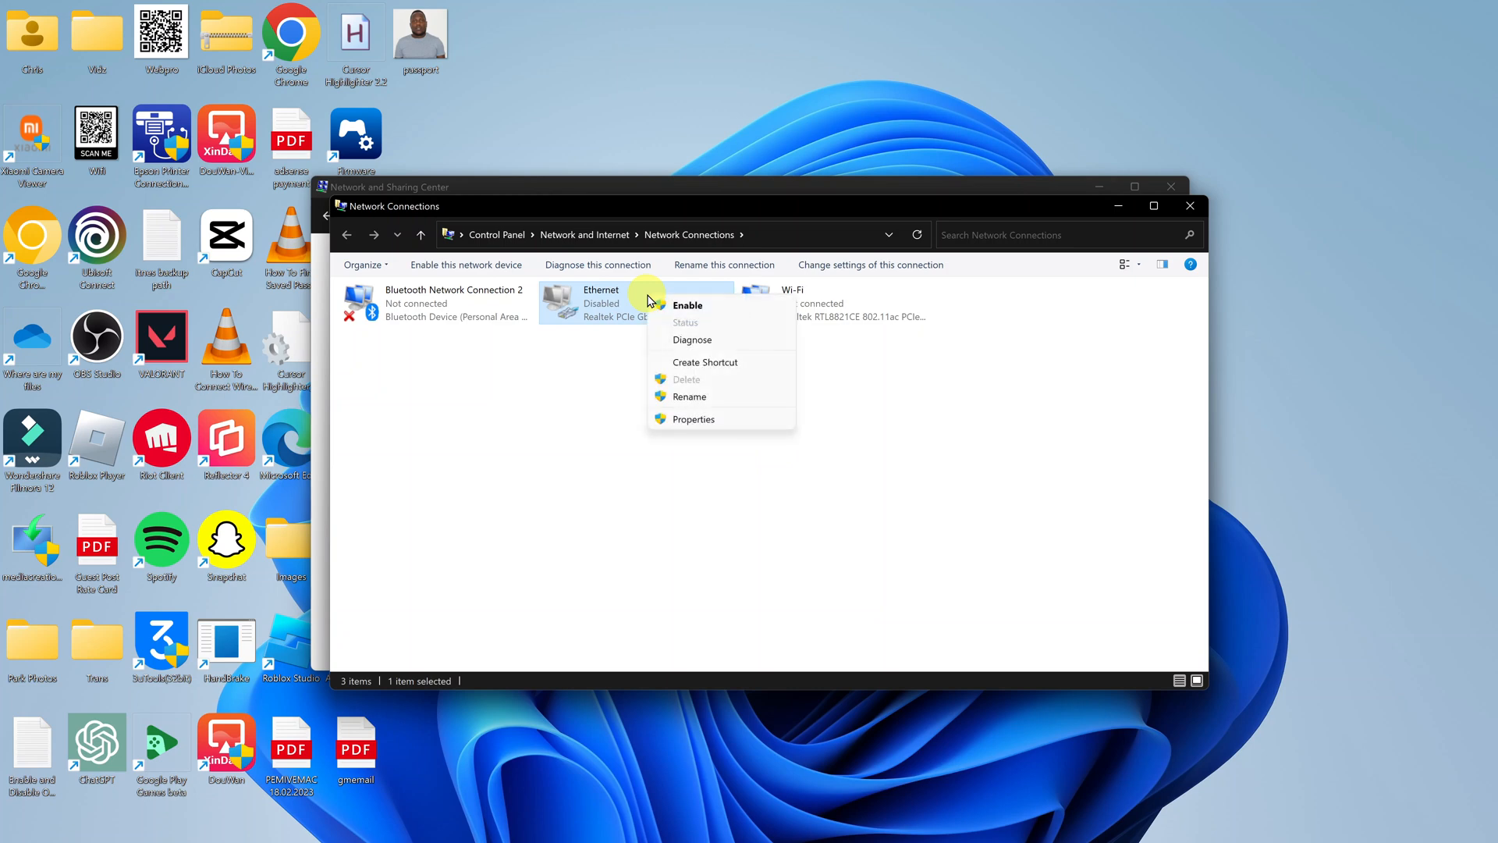
{"action": "mouse_move", "coordinate": [705, 309]}
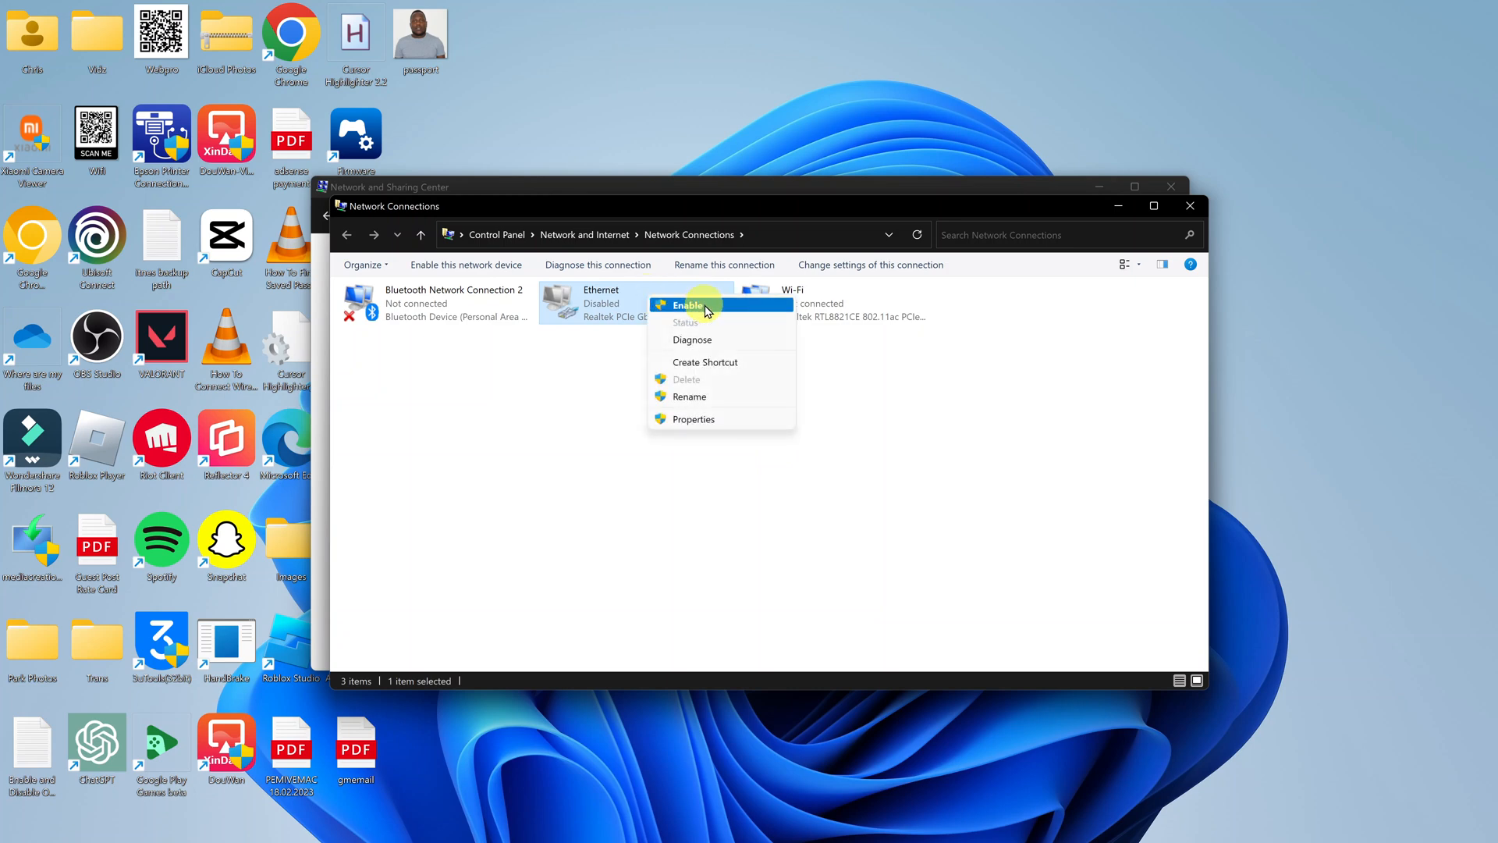
{"action": "left_click", "coordinate": [686, 304]}
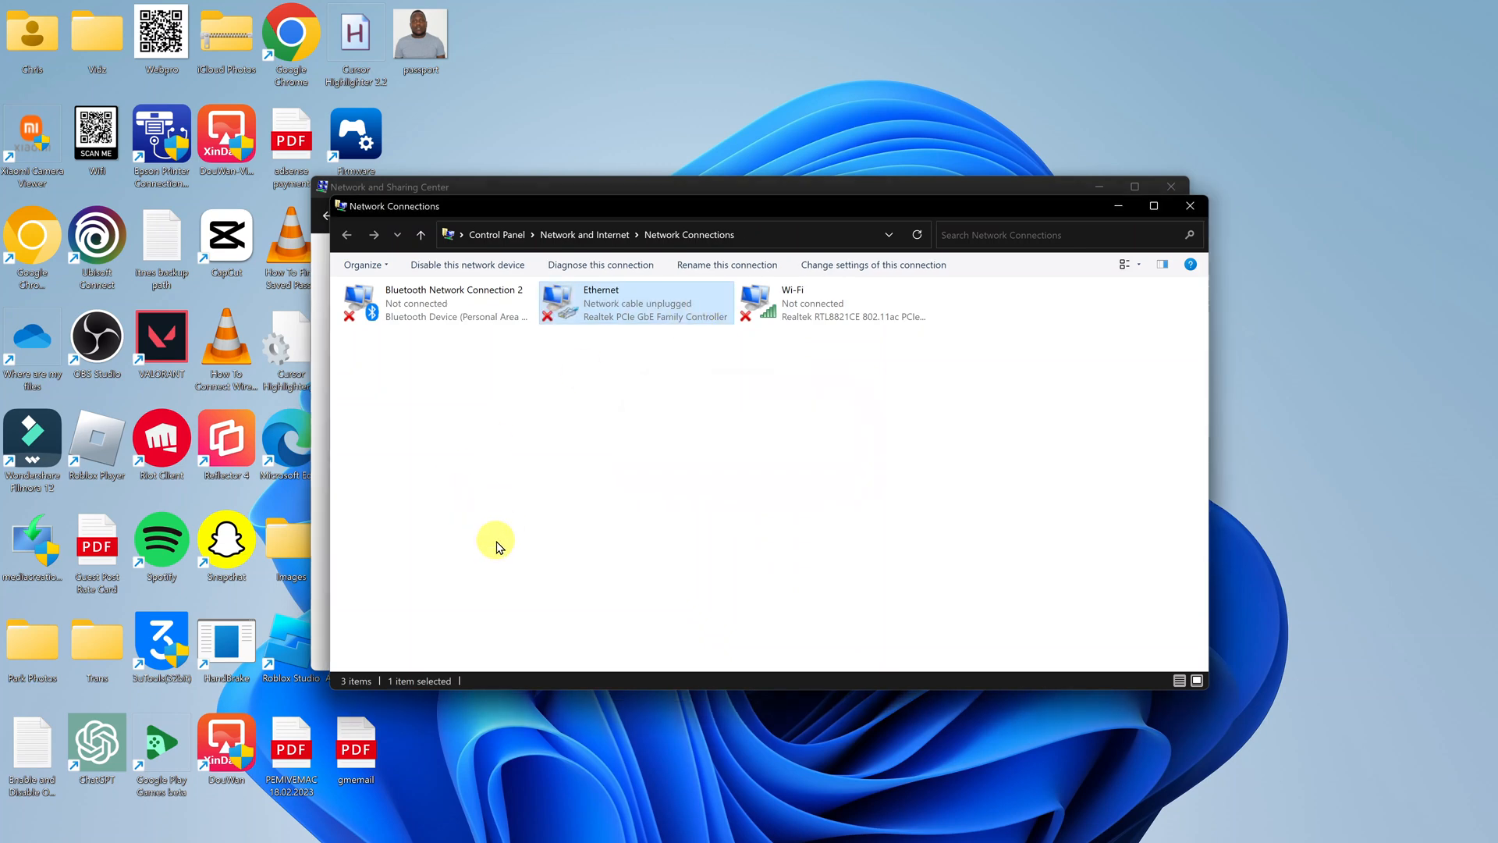
{"action": "left_click", "coordinate": [635, 303]}
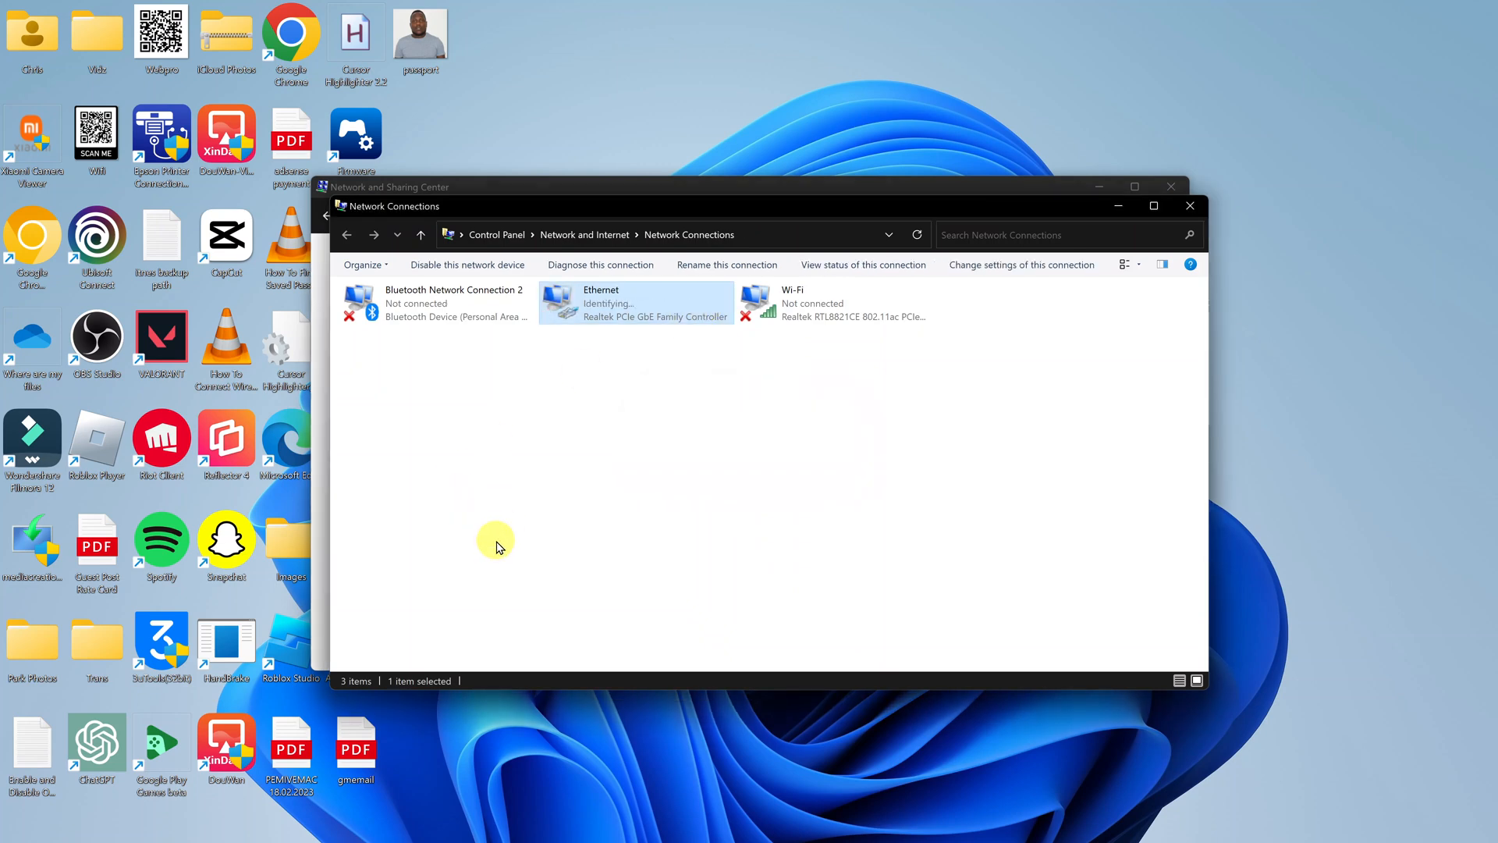
{"action": "mouse_move", "coordinate": [621, 323]}
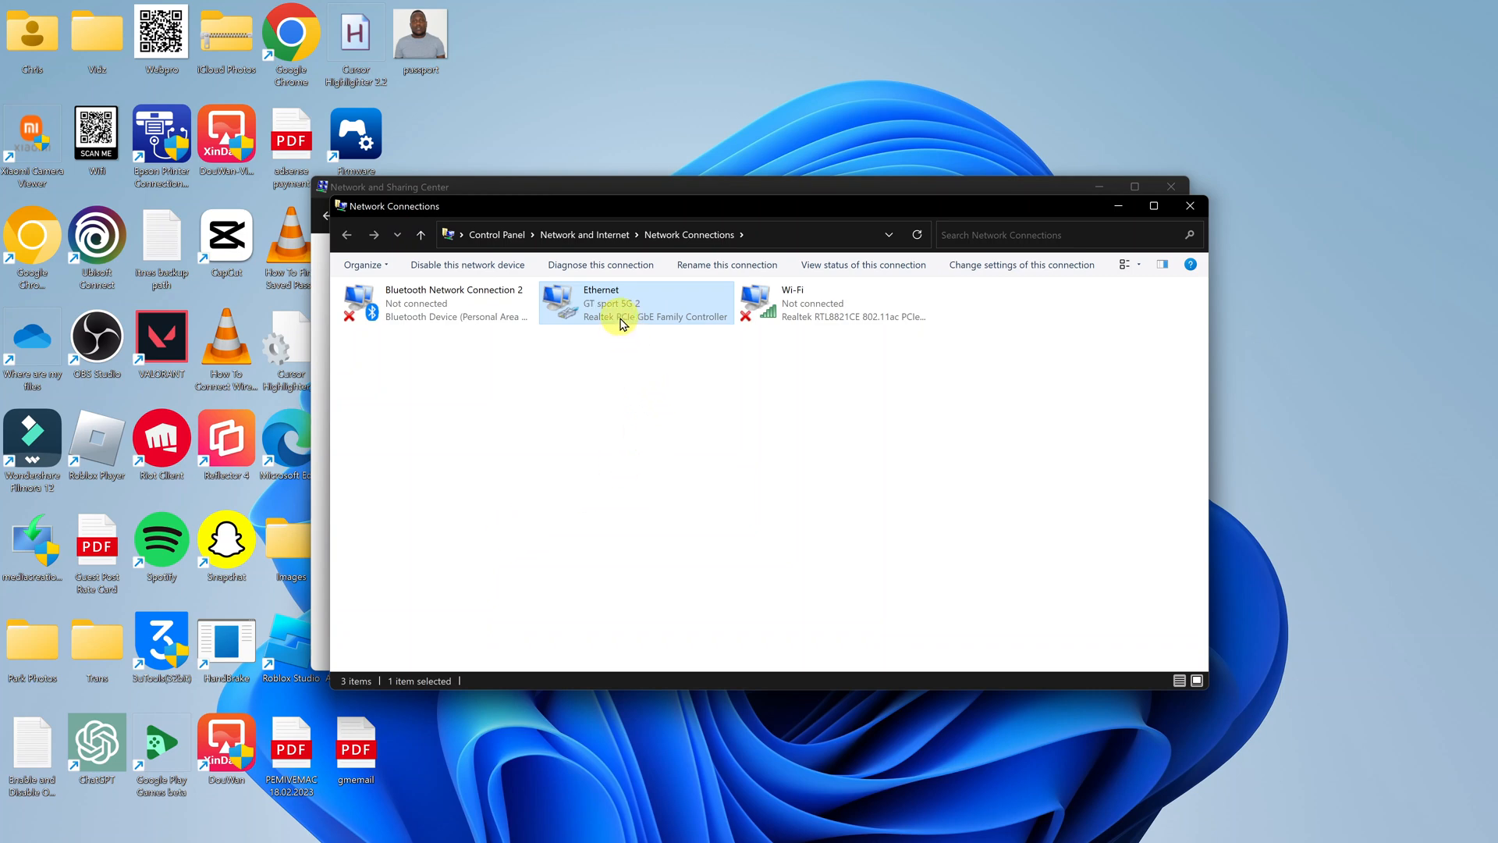
{"action": "mouse_move", "coordinate": [622, 316]}
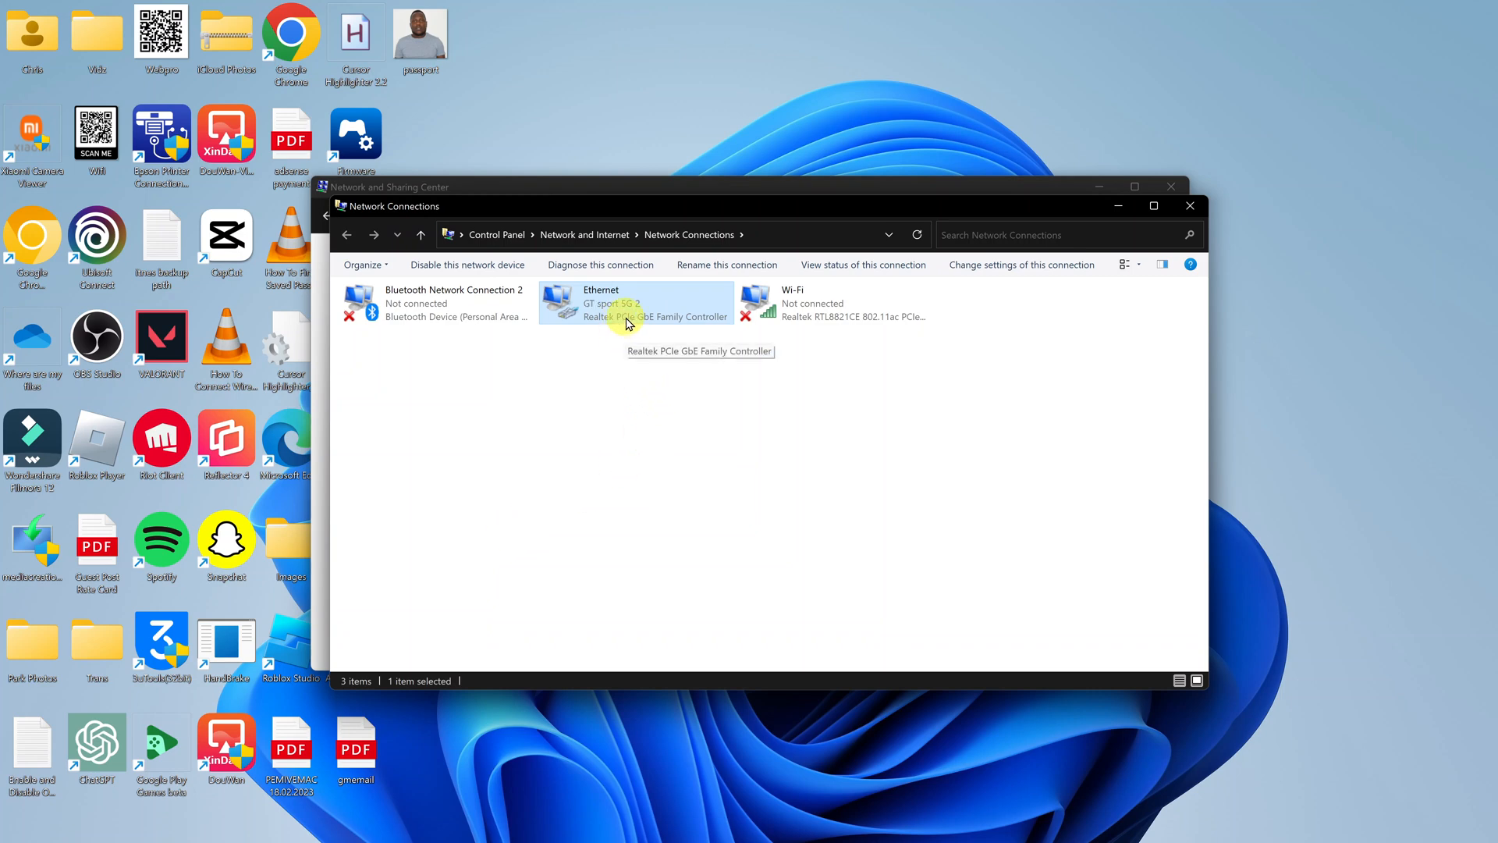
{"action": "mouse_move", "coordinate": [1404, 836]}
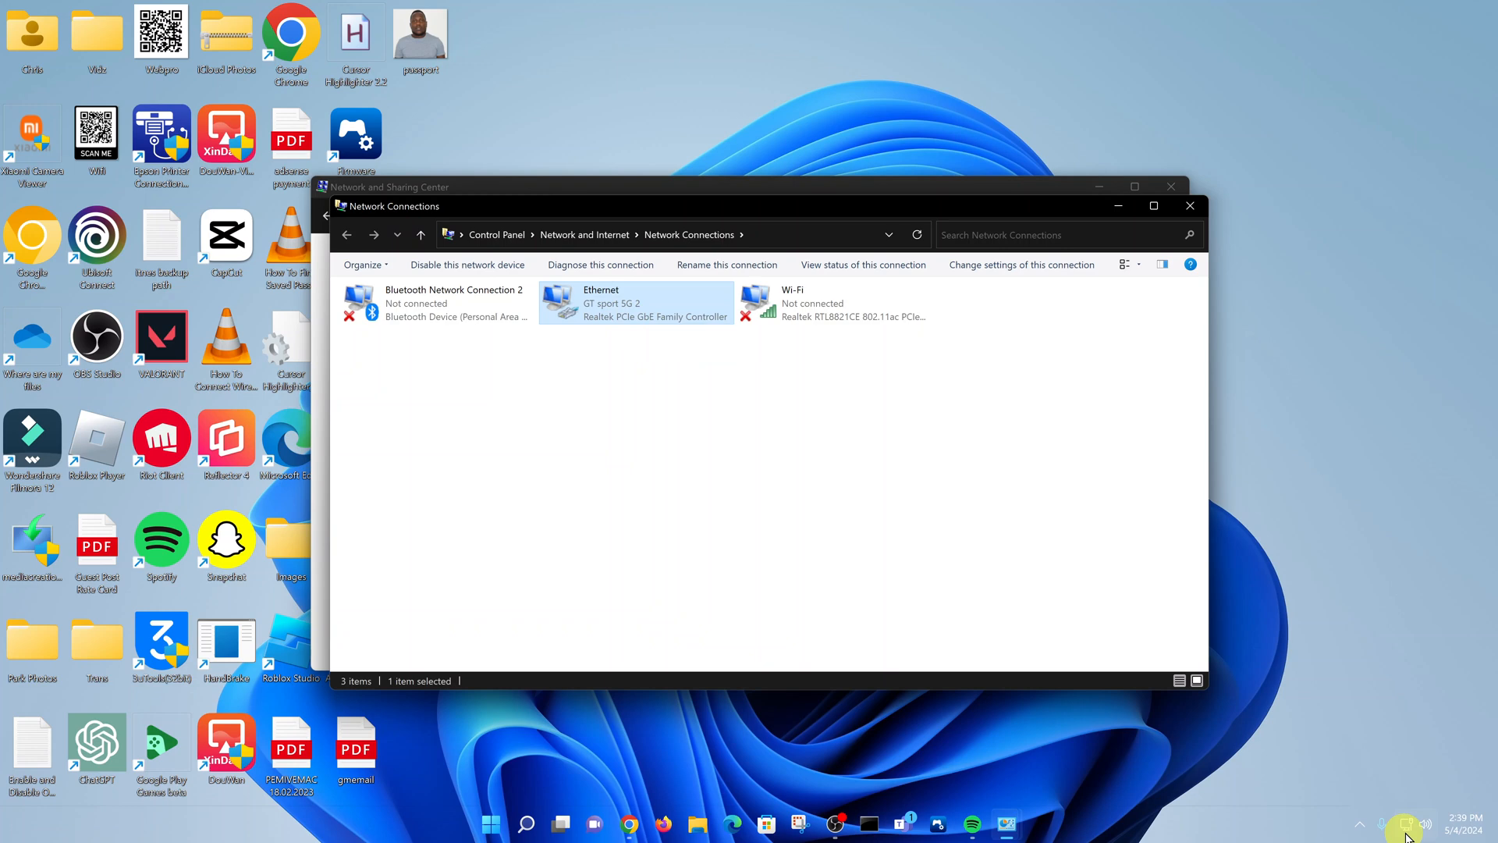
{"action": "mouse_move", "coordinate": [1406, 824]}
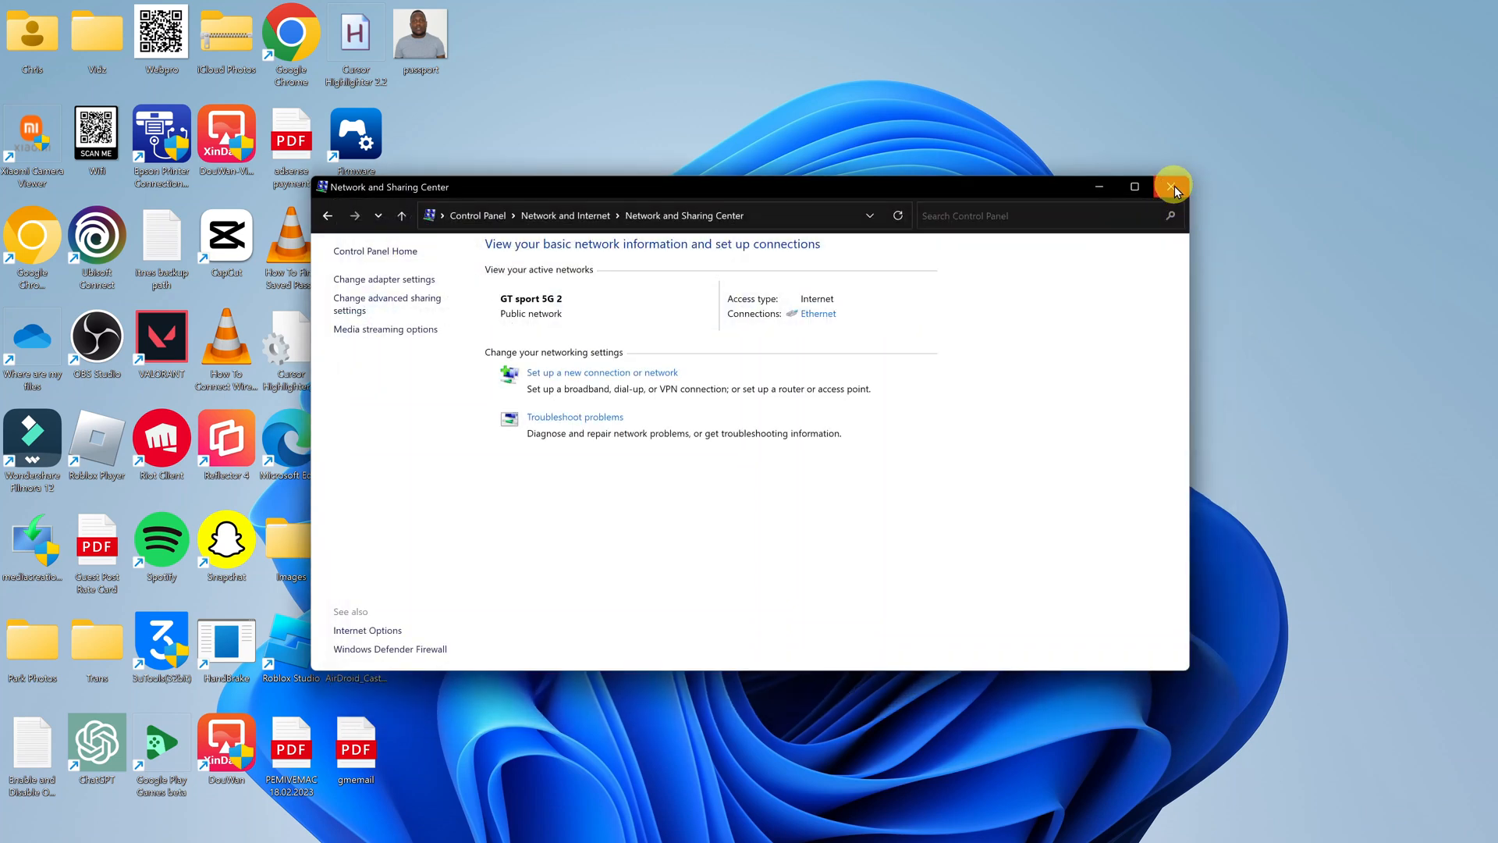
Close the Network and Sharing Center after confirming the active Ethernet connection.
{"action": "left_click", "coordinate": [1173, 186]}
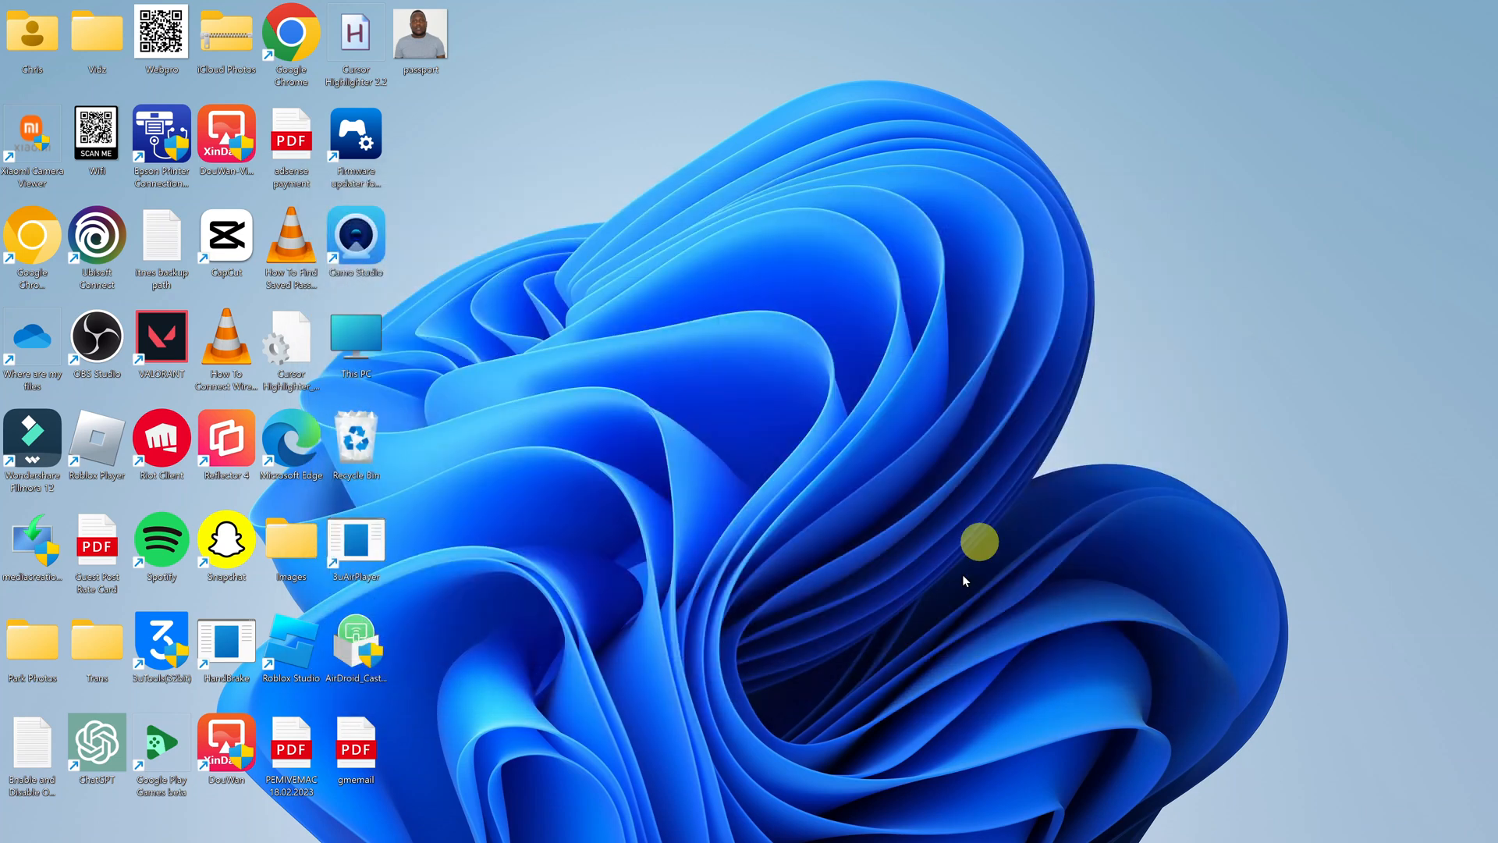
{"action": "mouse_move", "coordinate": [959, 526]}
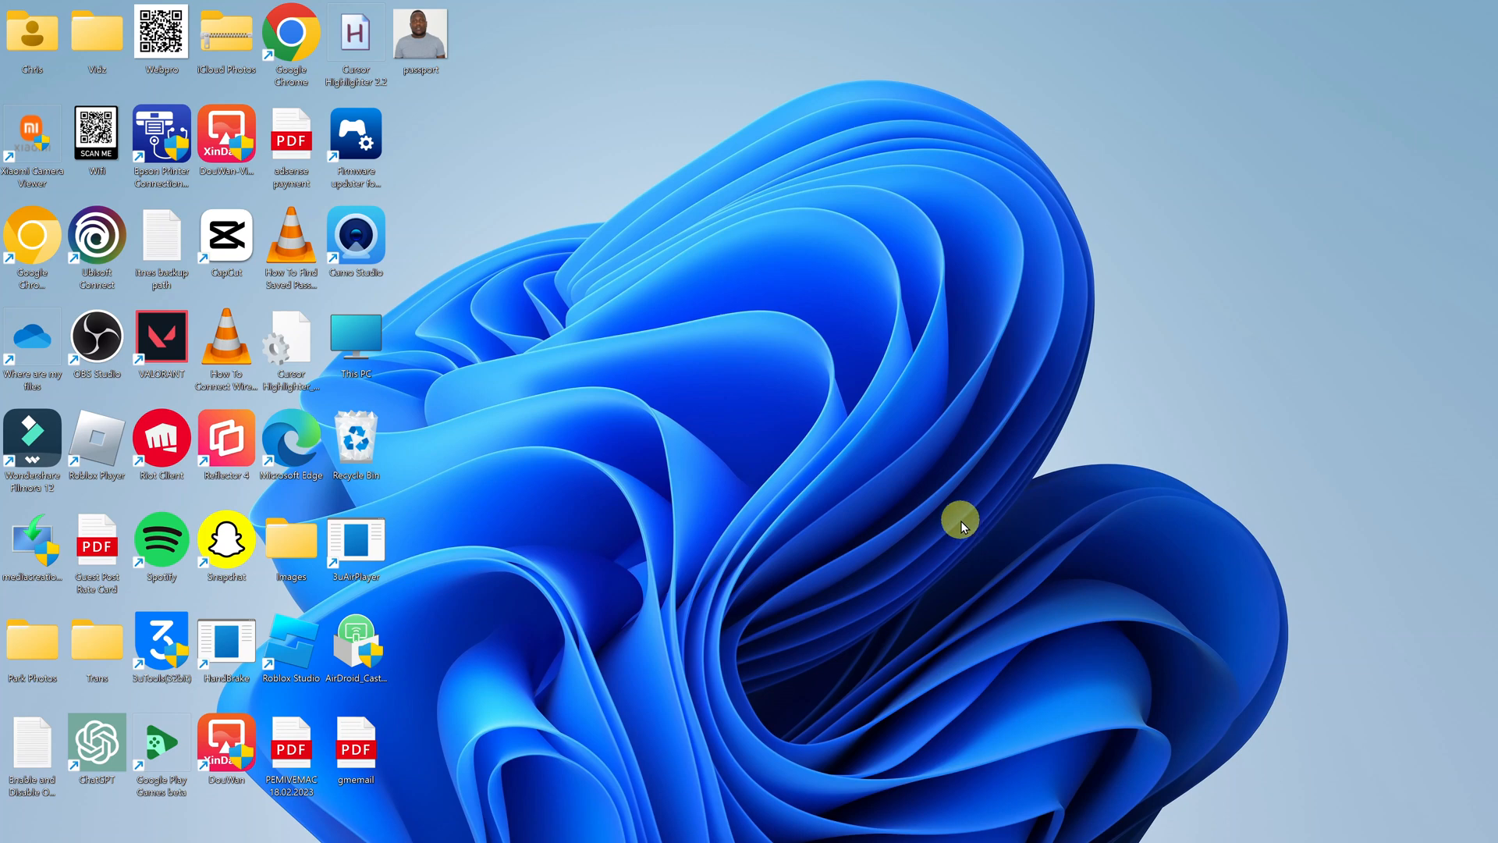
{"action": "mouse_move", "coordinate": [746, 670]}
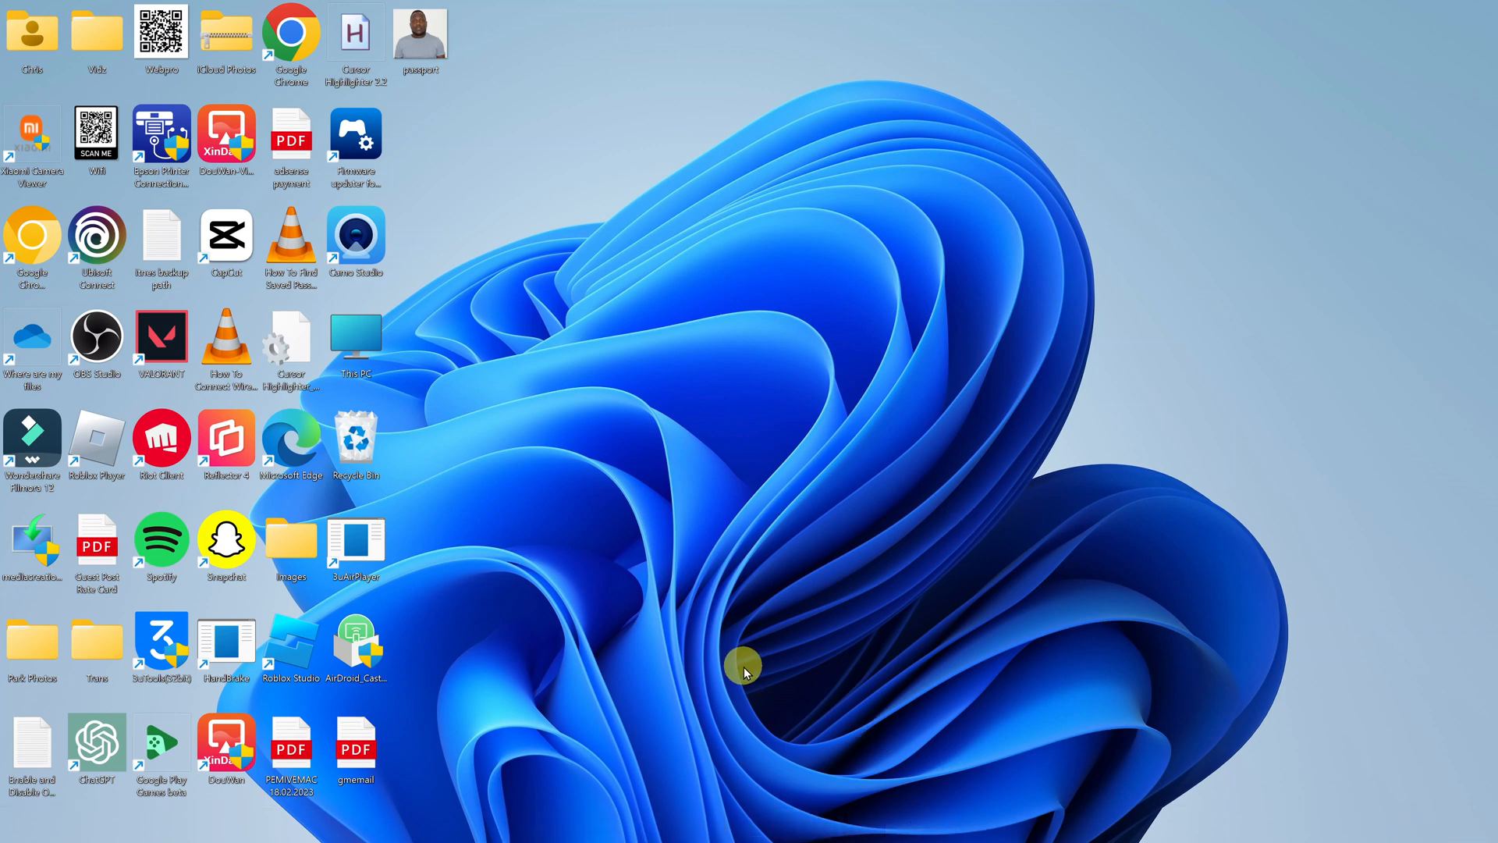